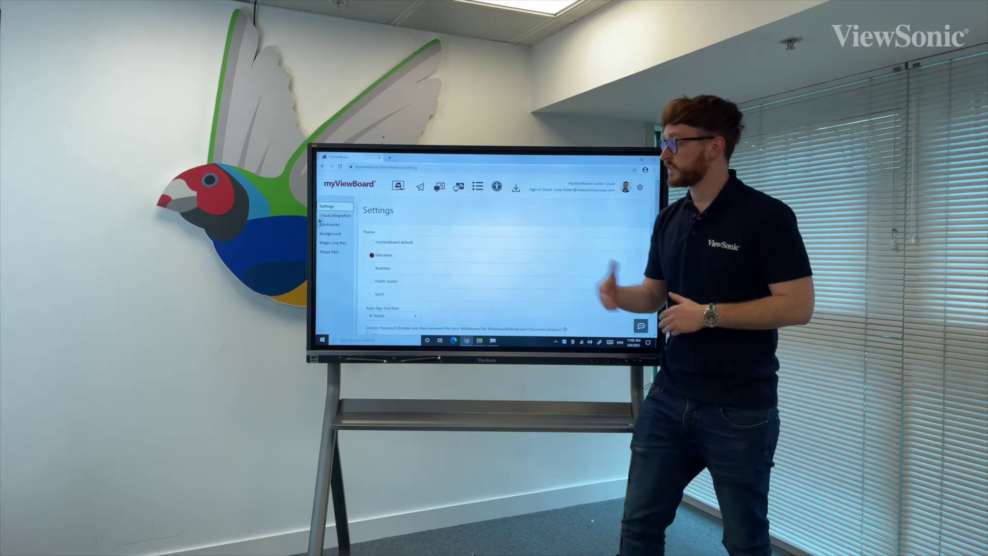
Step: Switch from the theme settings to the account's Bookmarks page via the left sidebar
click(331, 224)
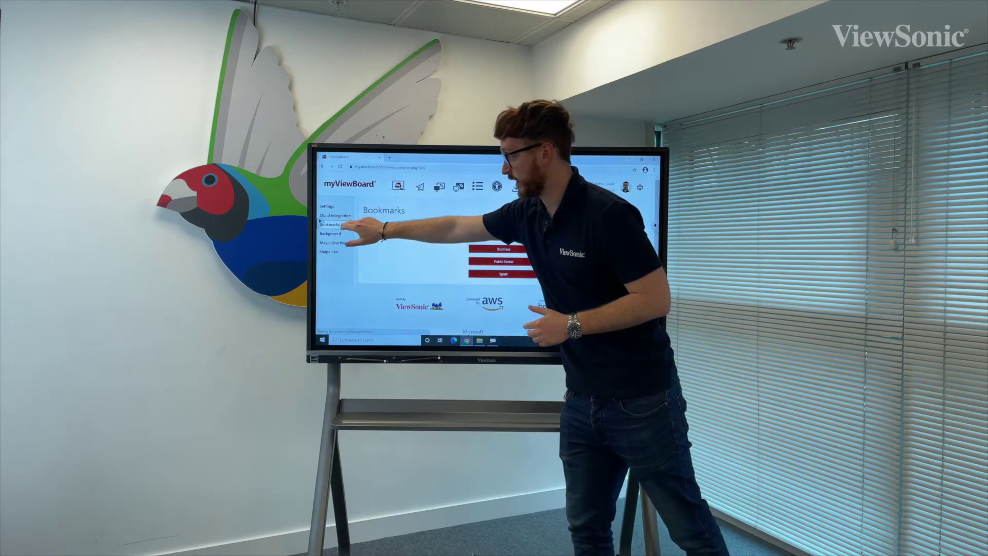